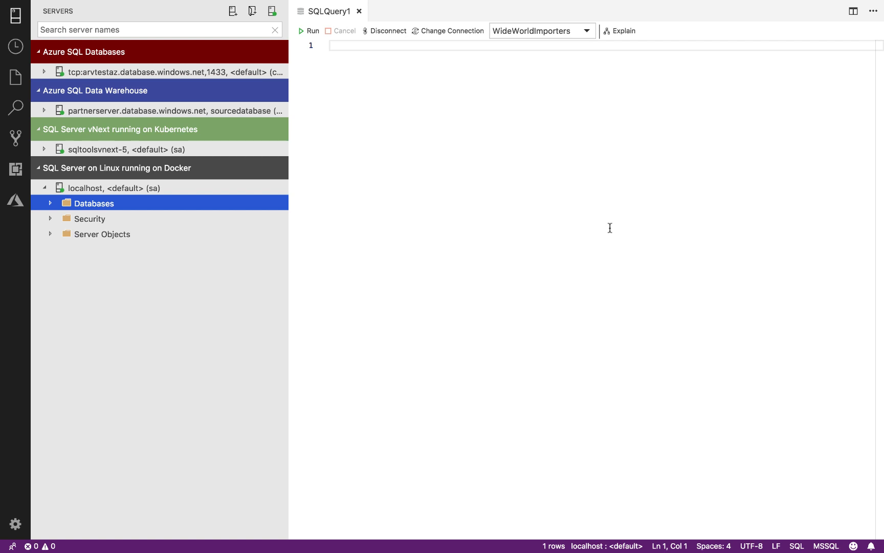
pyautogui.moveTo(373, 189)
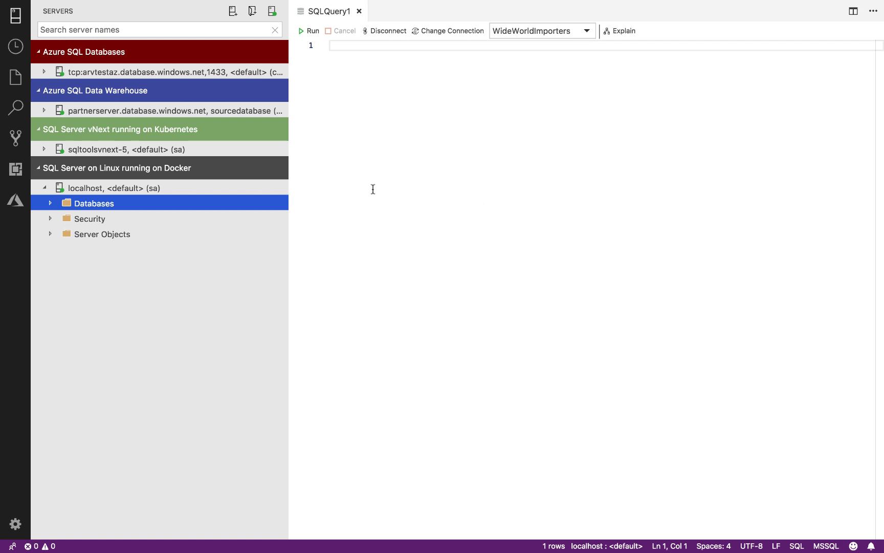
pyautogui.moveTo(330, 98)
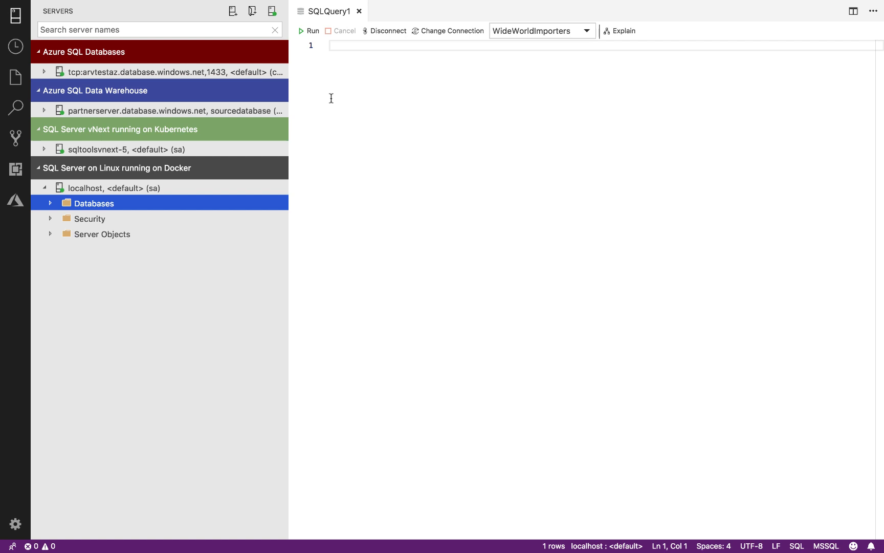
pyautogui.moveTo(295, 64)
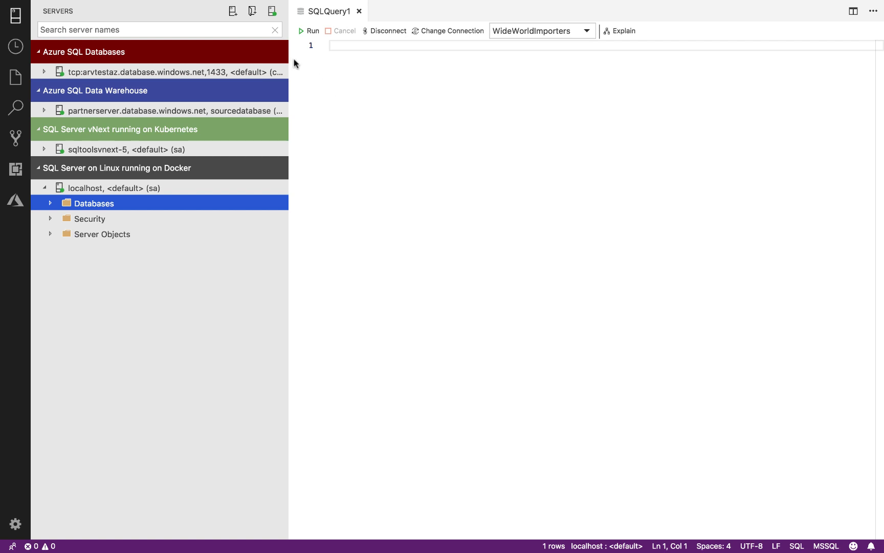
pyautogui.moveTo(280, 98)
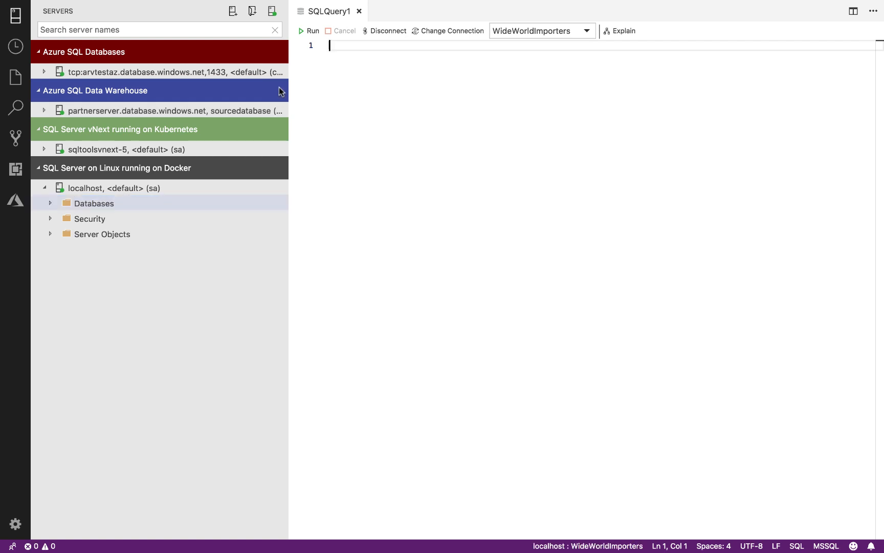
# Step: Insert the sqlCreateDatabase snippet and write SELECT * FROM Application.Cities with IntelliSense completion
pyautogui.write('sqlc')
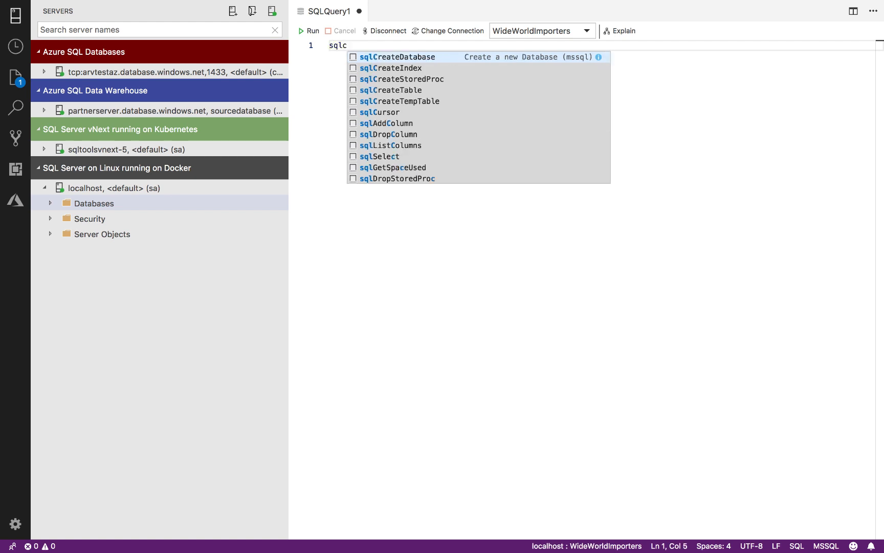
pyautogui.click(397, 58)
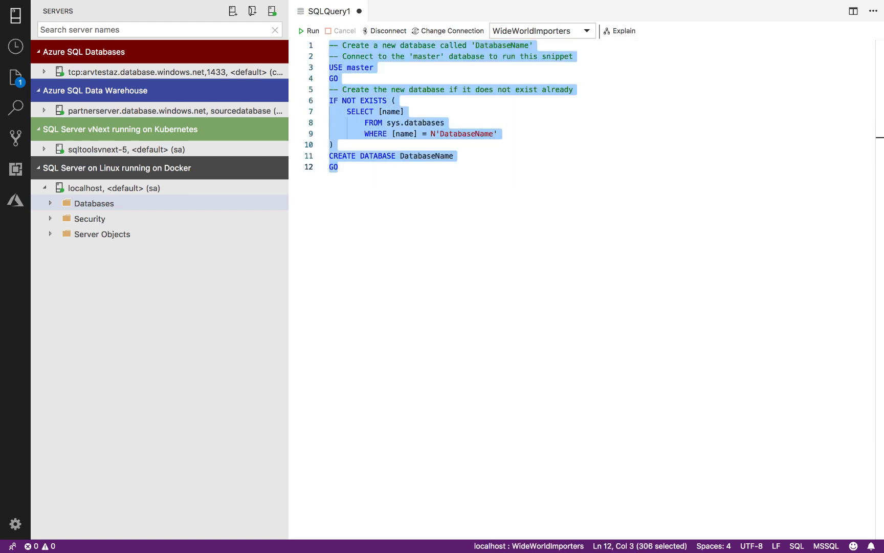
pyautogui.write('SELECT *')
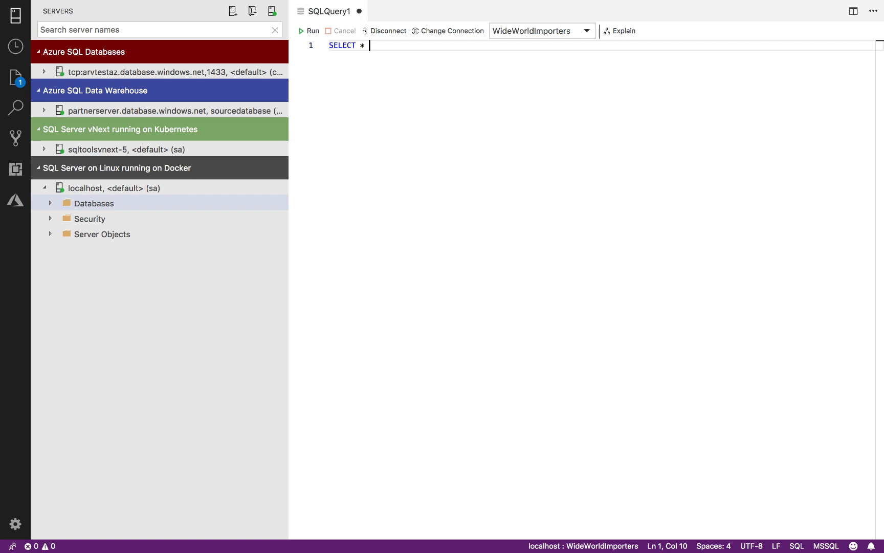
pyautogui.write('FROM Application.')
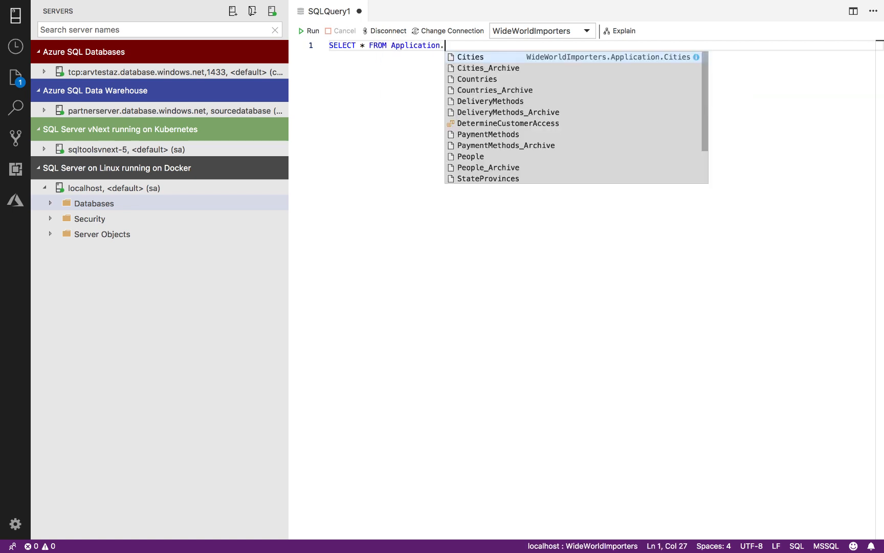
pyautogui.click(471, 57)
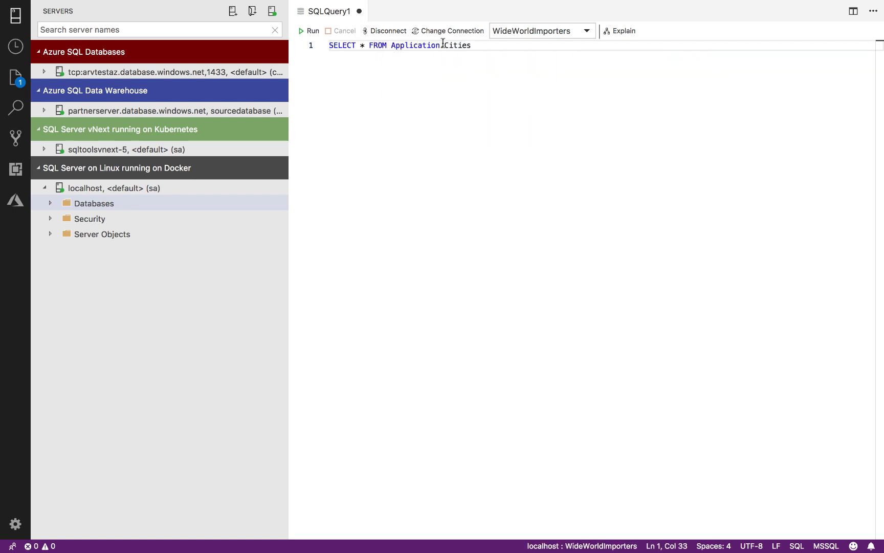
# Step: Peek the Cities table definition, then enter the sys.databases space-usage script
pyautogui.write('.')
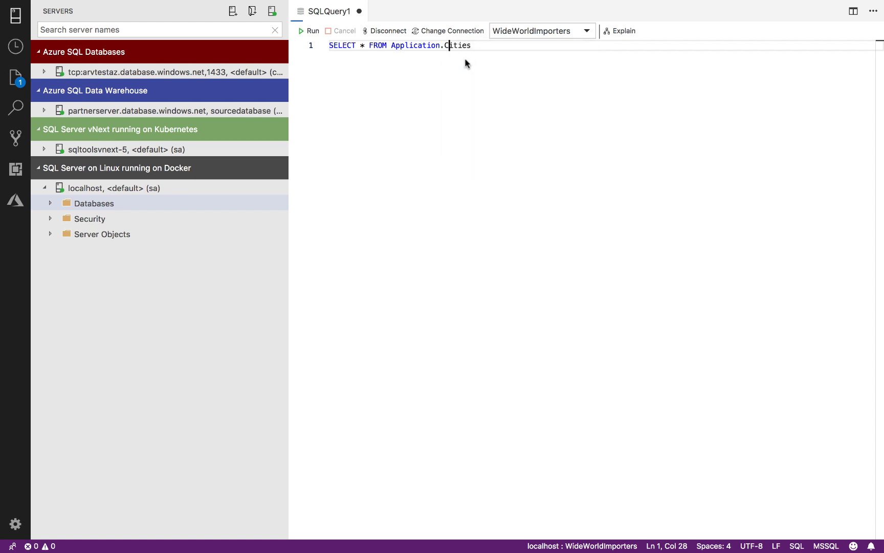
pyautogui.click(456, 45)
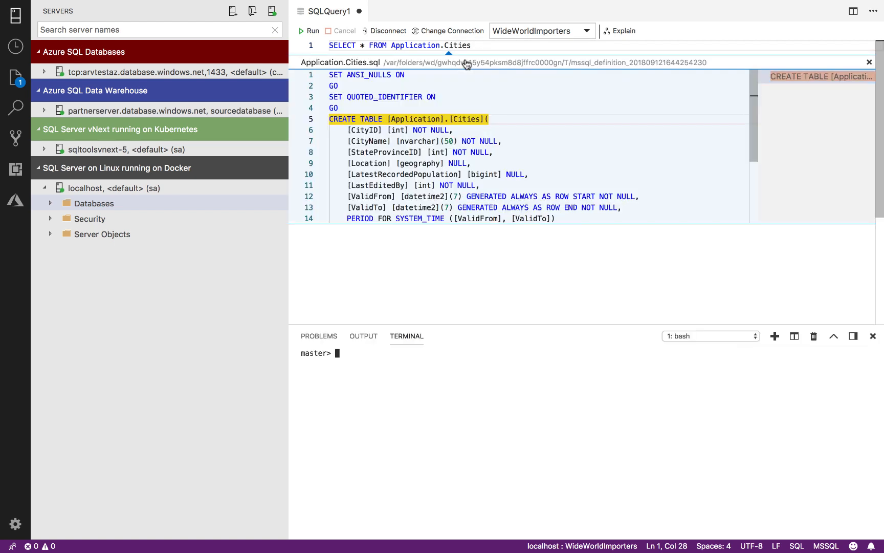
pyautogui.write('select * FROM sys.databases;')
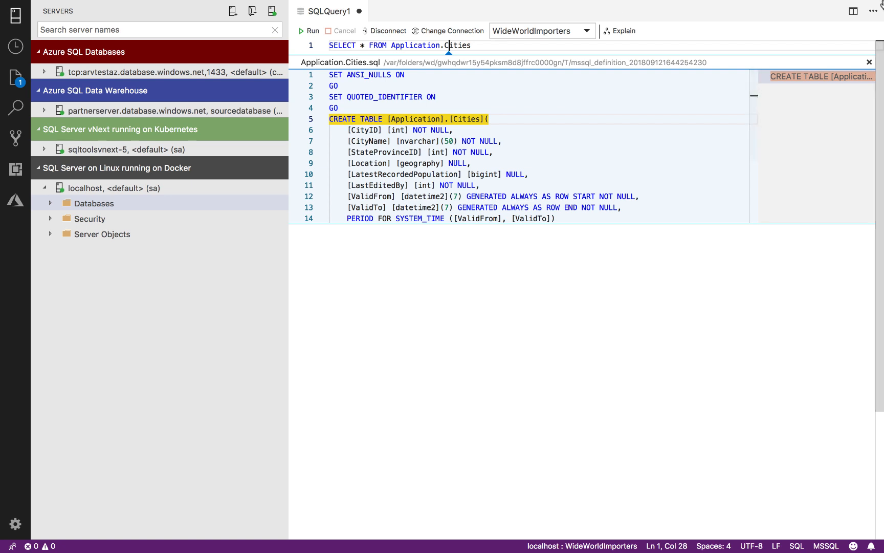
pyautogui.click(869, 62)
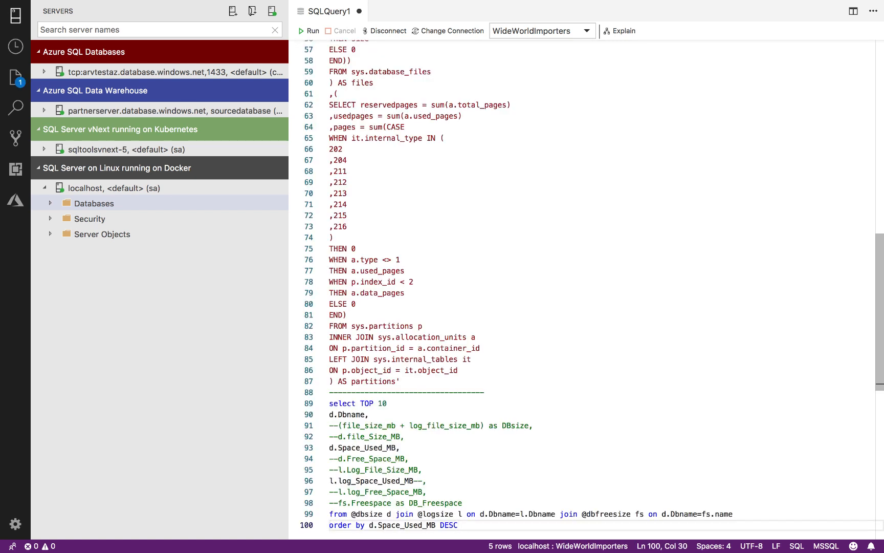
# Step: Run the space-usage query, chart results as horizontalBar, and expand the server's Databases
pyautogui.click(312, 31)
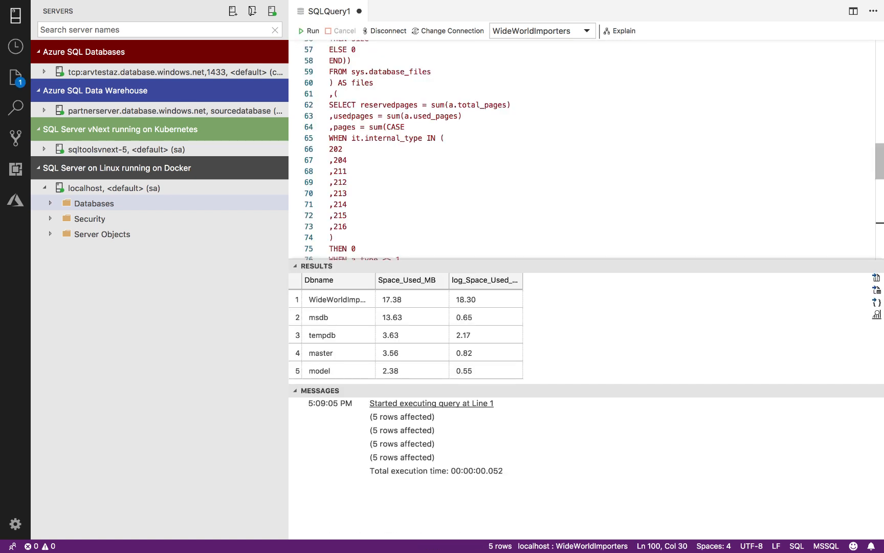
pyautogui.moveTo(845, 326)
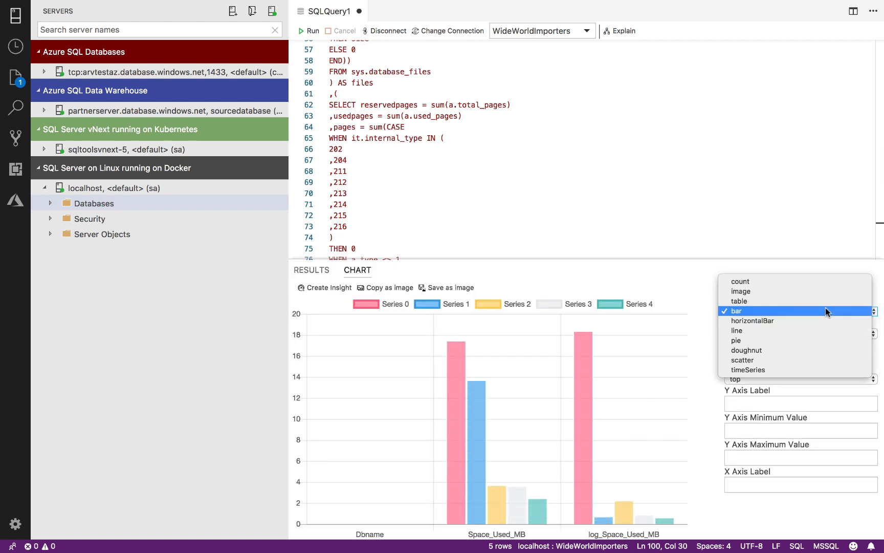
pyautogui.click(736, 320)
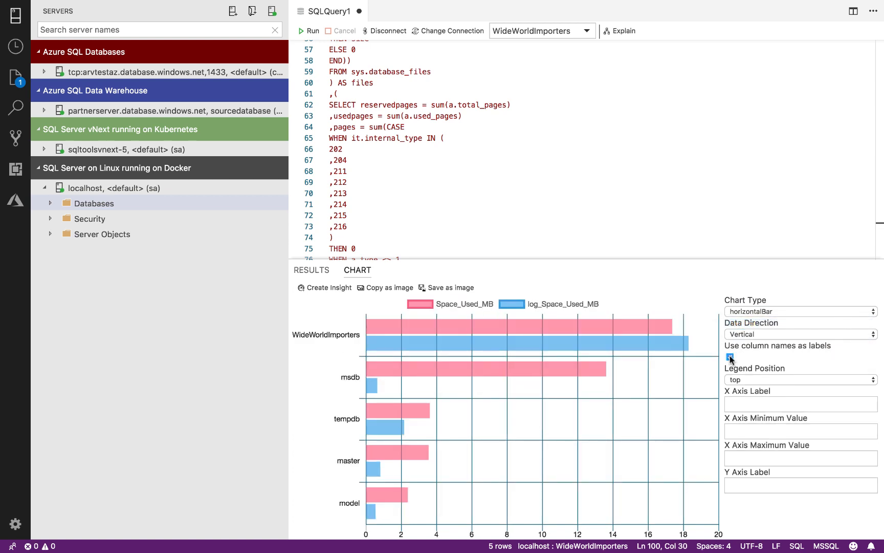
pyautogui.click(730, 356)
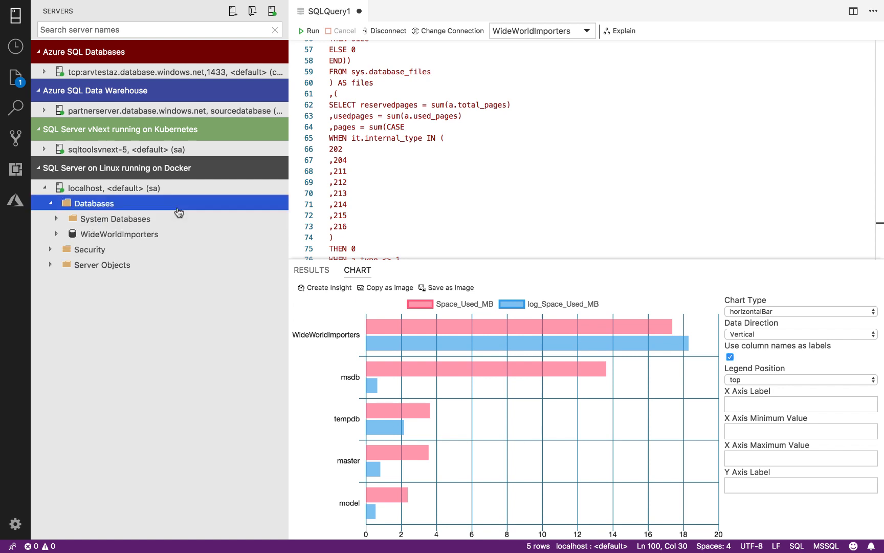
# Step: Manage WideWorldImporters to view the localhost dashboard, then show the Extensions list
pyautogui.rightClick(119, 234)
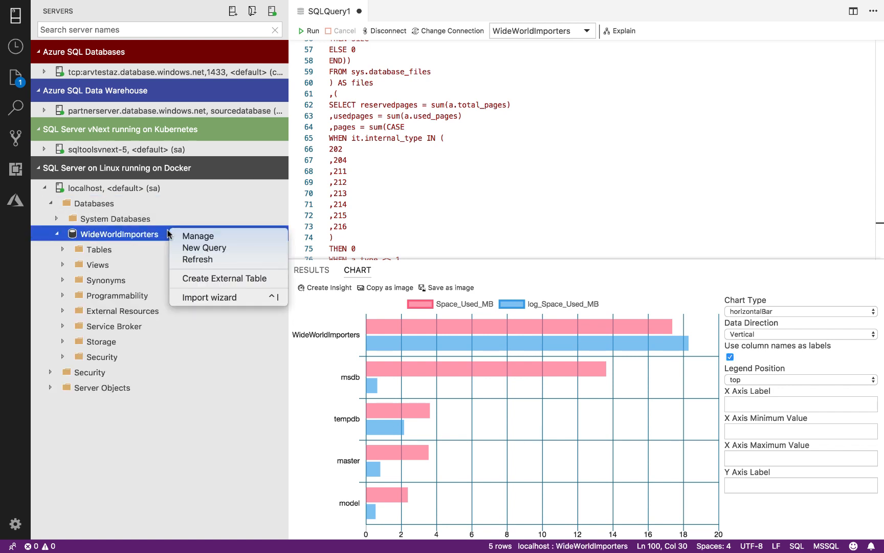
pyautogui.click(198, 235)
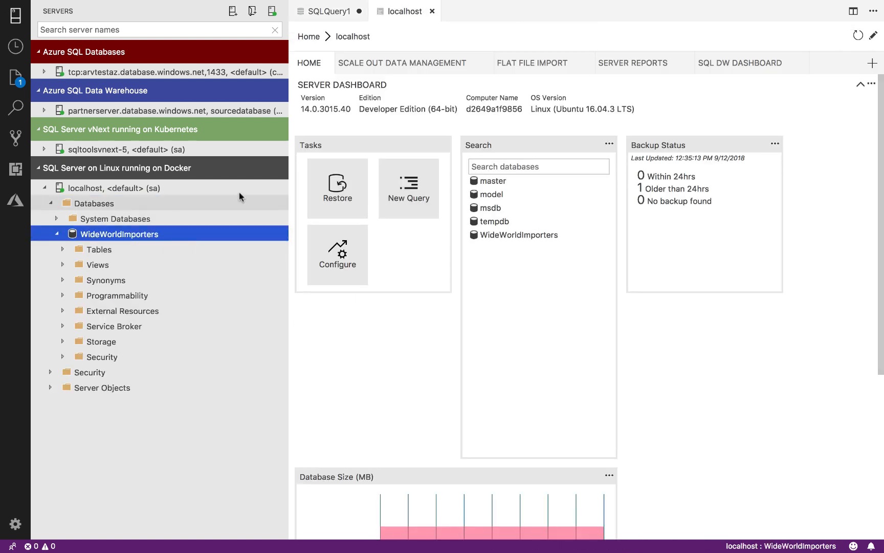
pyautogui.click(538, 167)
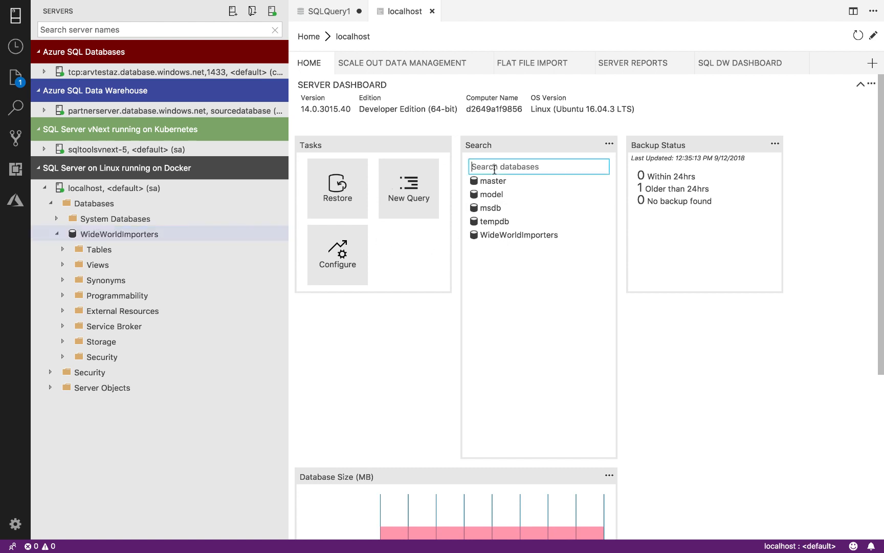
pyautogui.moveTo(633, 346)
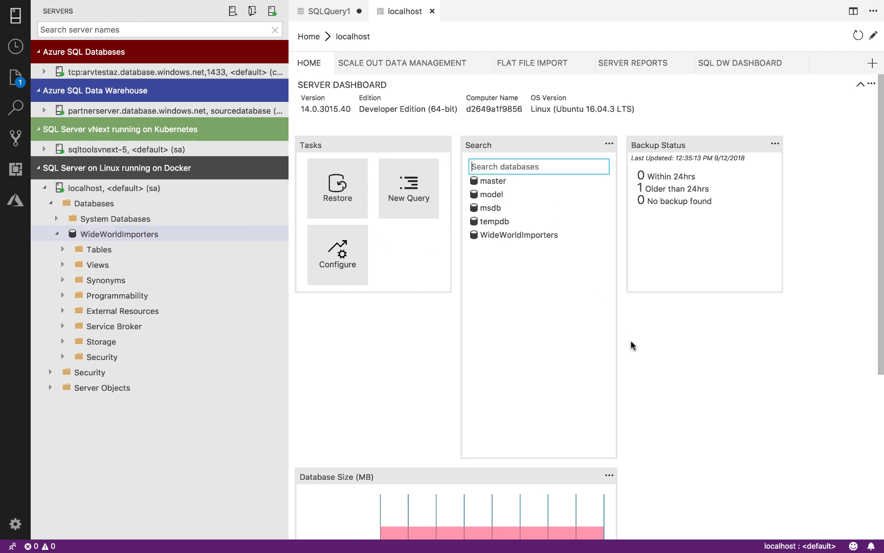
pyautogui.scroll(-3)
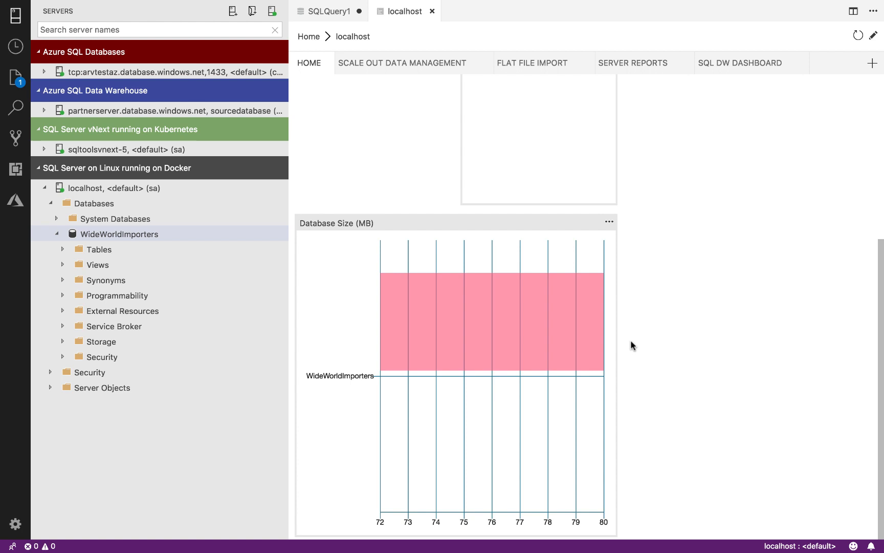
pyautogui.click(118, 233)
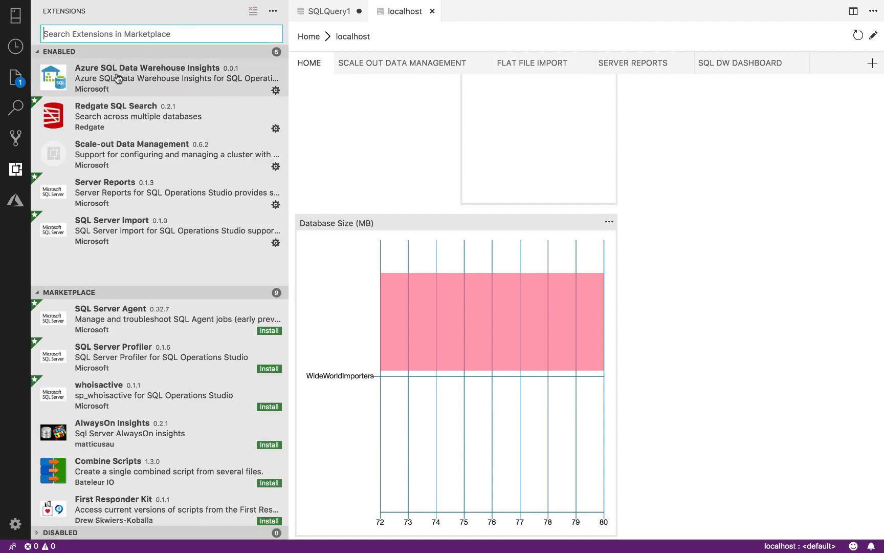
pyautogui.moveTo(112, 222)
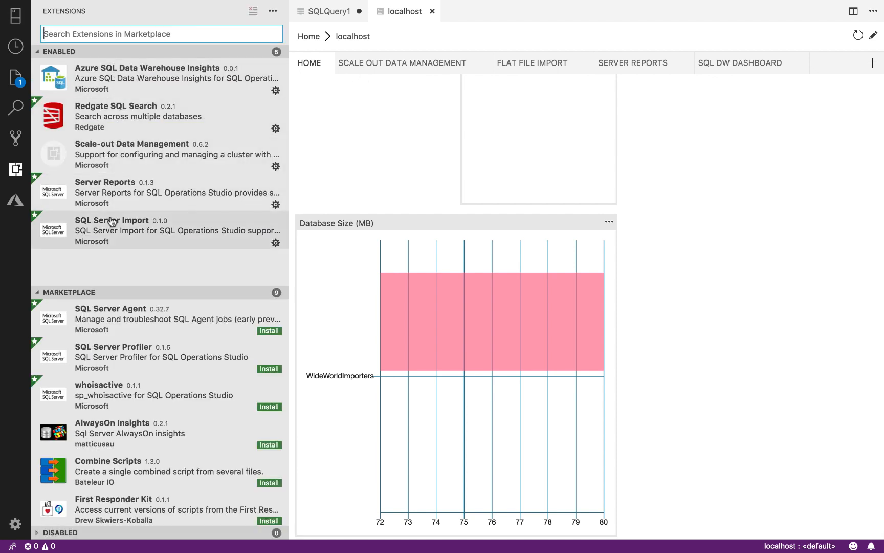
# Step: Close the dashboard and SQLQuery1 tabs without saving the query
pyautogui.click(327, 10)
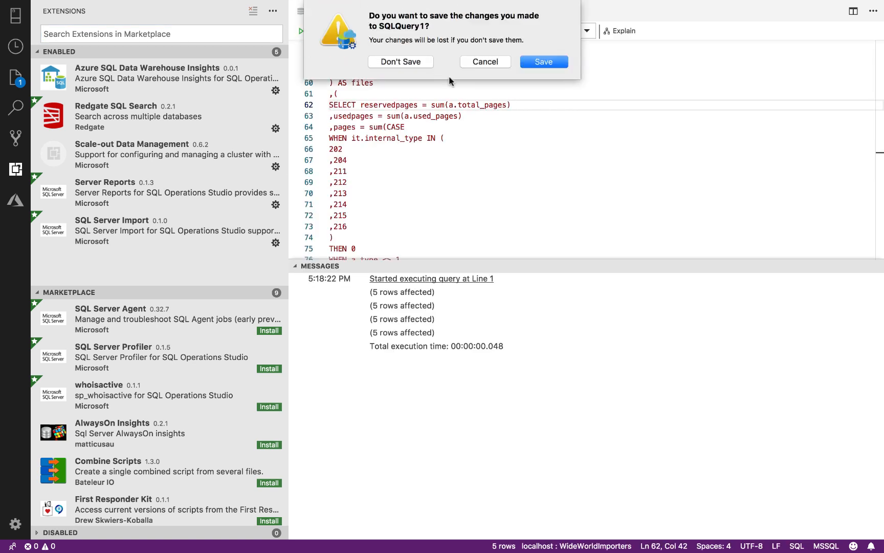
pyautogui.click(401, 61)
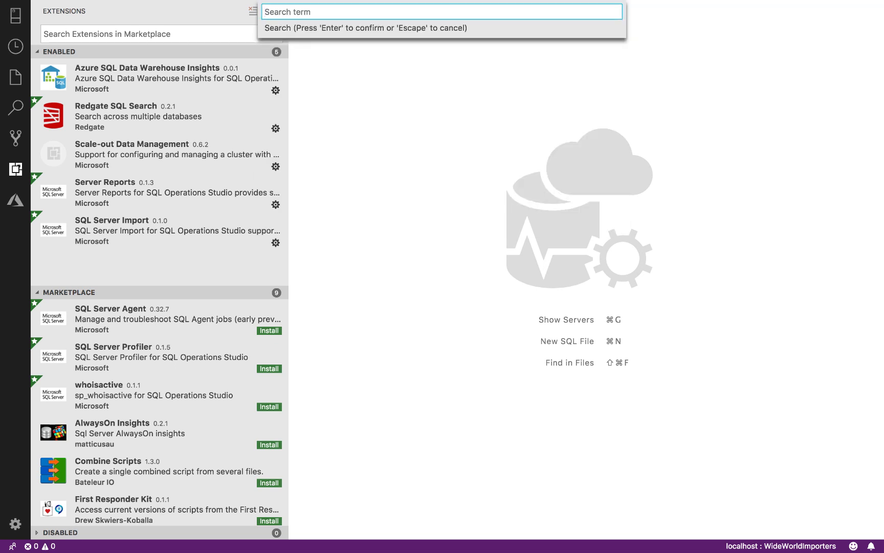
# Step: Search 'people' with Redgate SQL Search and reveal the first procedure in the server tree
pyautogui.write('pe')
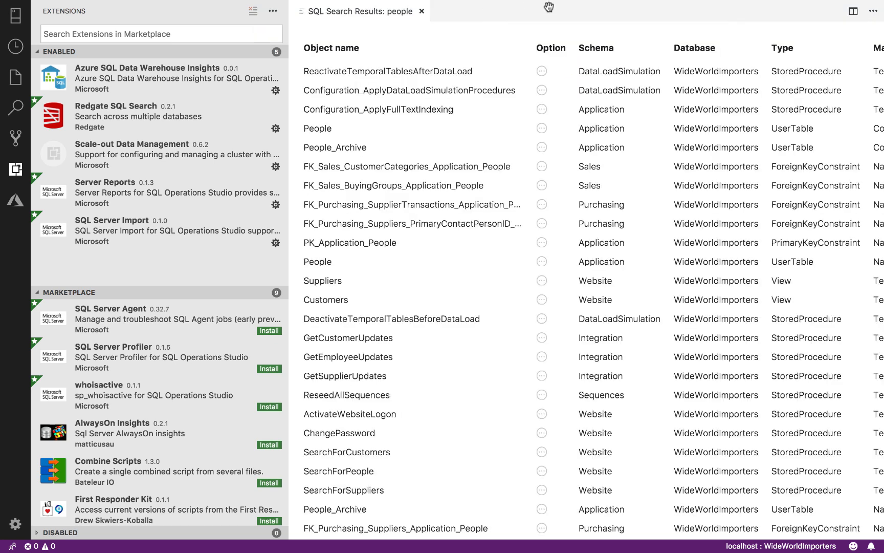
pyautogui.click(542, 71)
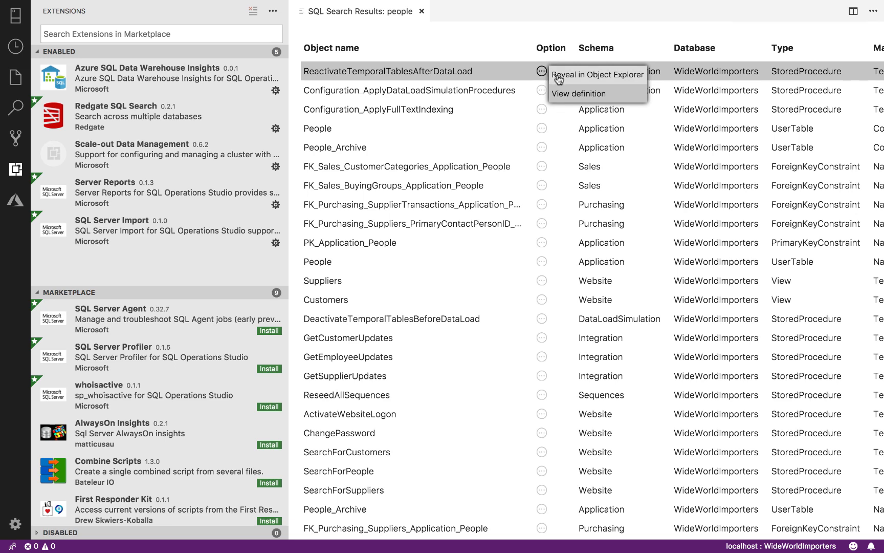
pyautogui.click(578, 93)
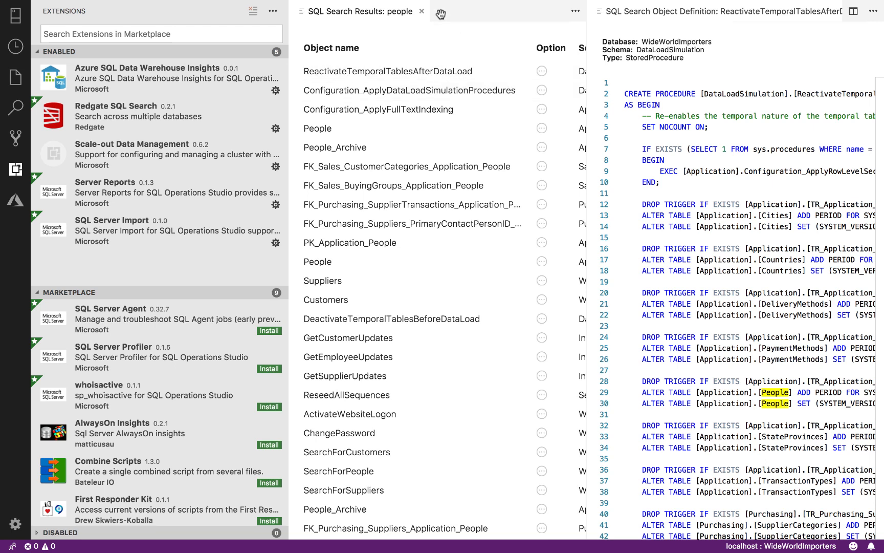
# Step: Close the SQL Search results and the stored procedure definition
pyautogui.click(422, 11)
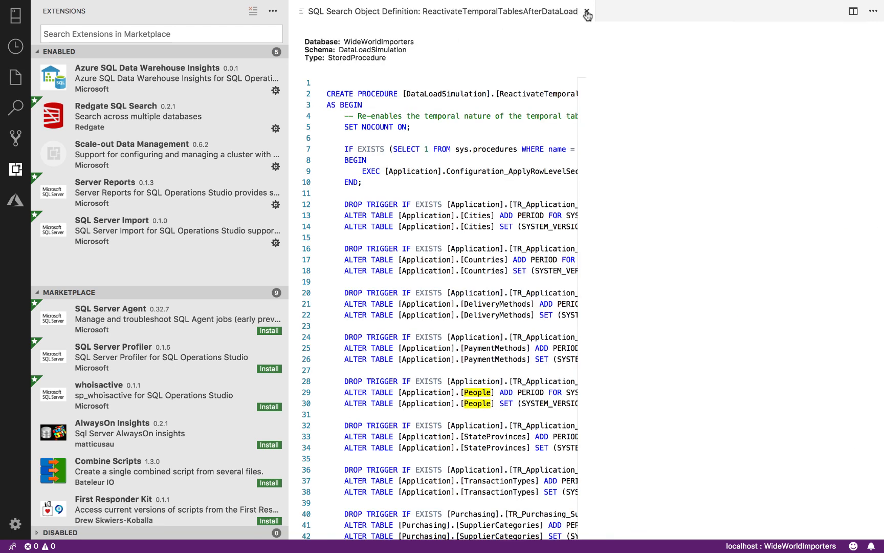
pyautogui.click(16, 15)
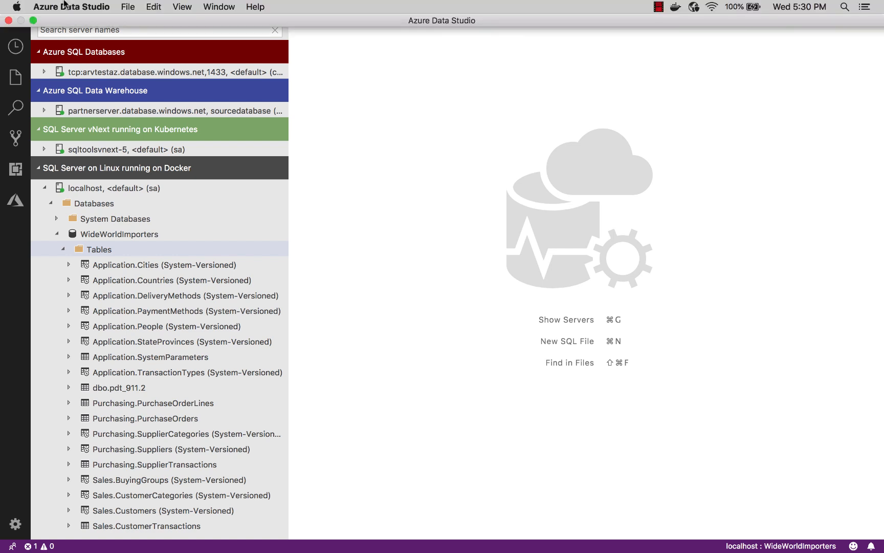
# Step: Open pdt_911.2.txt via File > Open and start the Import wizard on WideWorldImporters
pyautogui.click(128, 6)
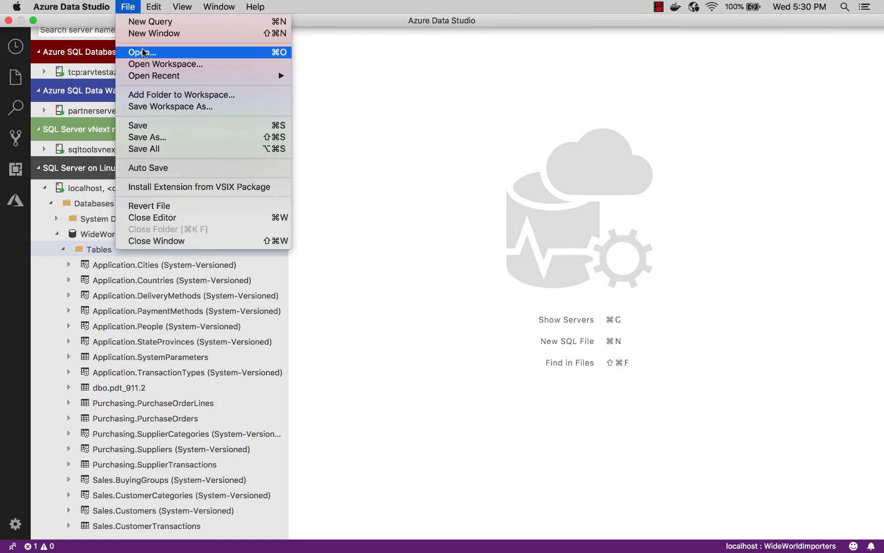
pyautogui.click(141, 52)
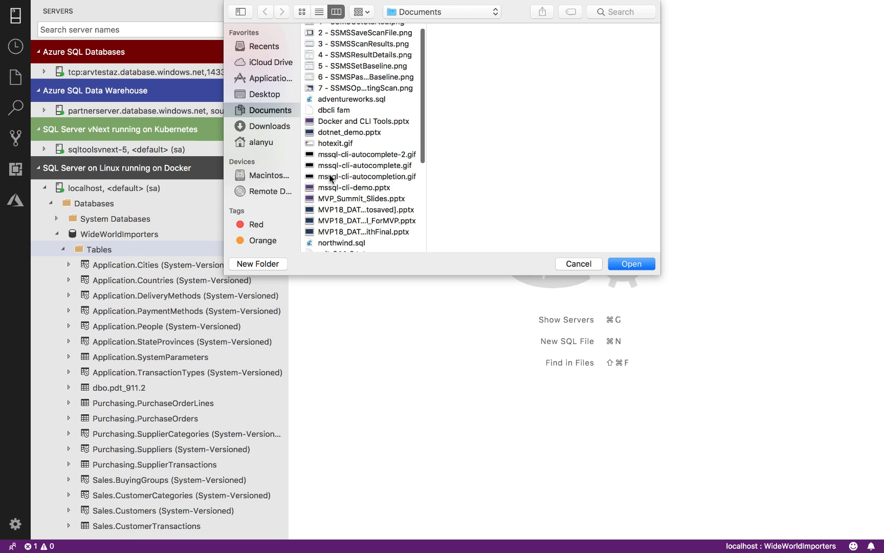
pyautogui.click(631, 263)
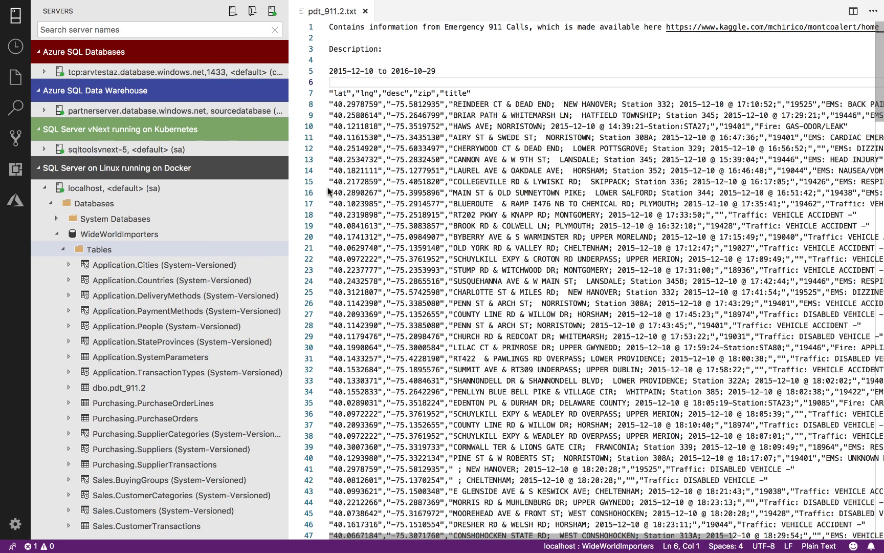
pyautogui.rightClick(99, 249)
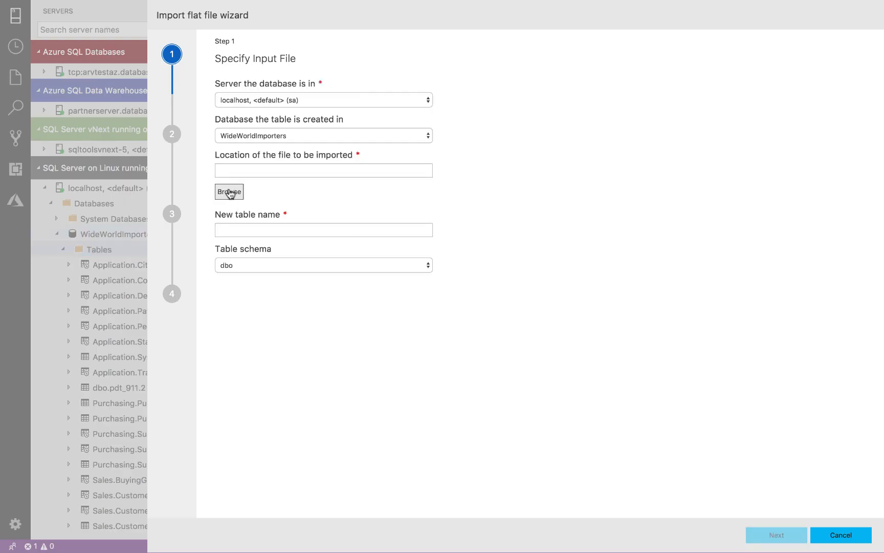
# Step: Import pdt_911.2.txt into new table dbo.pdt_911.2 through the flat file wizard and finish
pyautogui.click(229, 191)
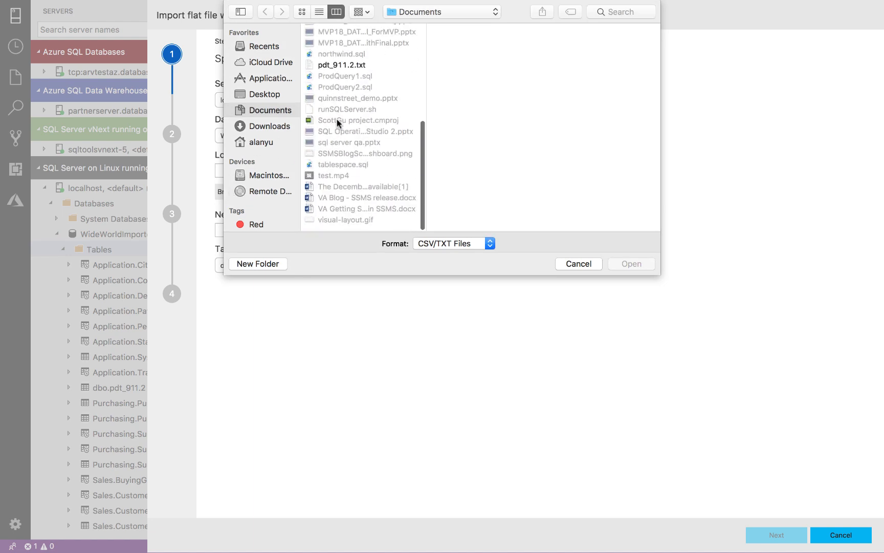
pyautogui.click(630, 263)
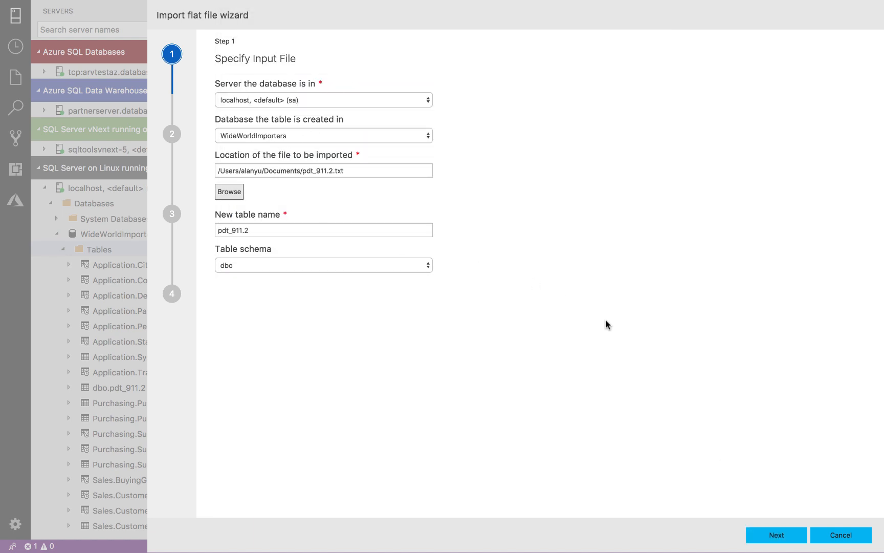
pyautogui.click(775, 534)
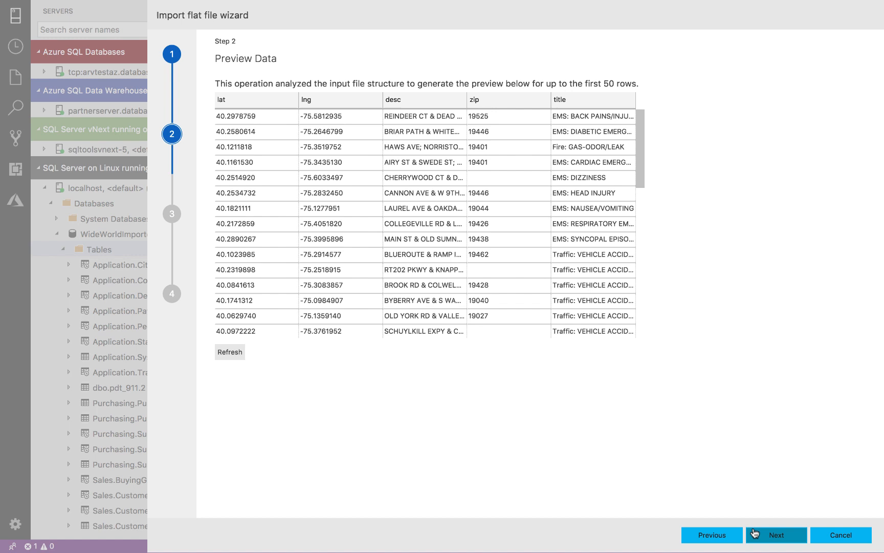
pyautogui.click(776, 534)
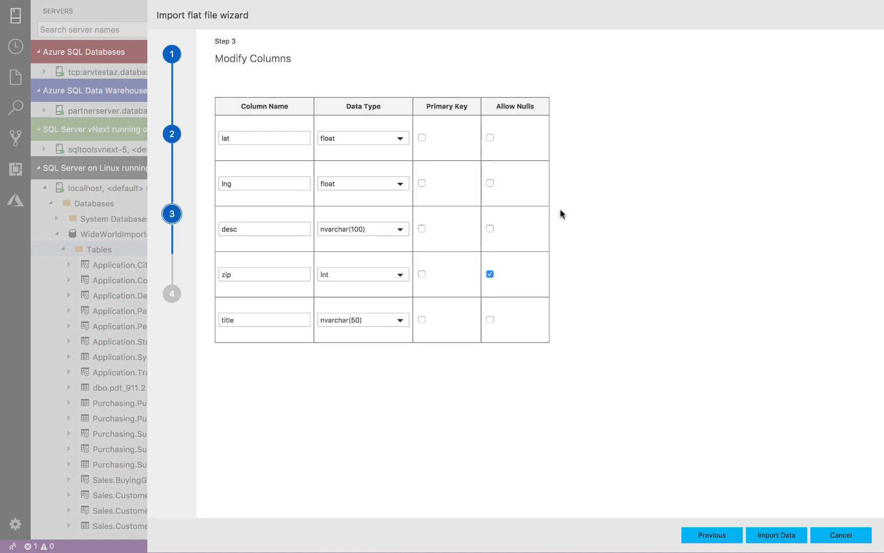
pyautogui.moveTo(638, 406)
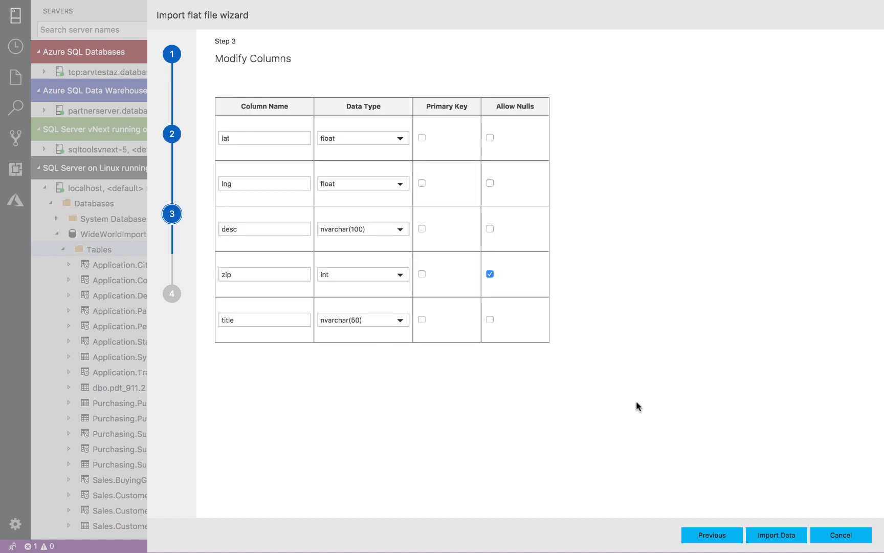
pyautogui.click(775, 535)
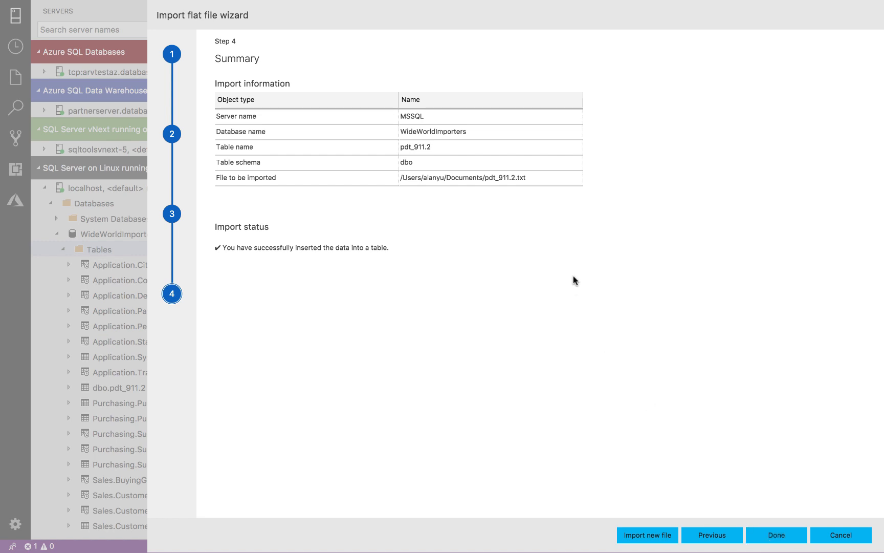
pyautogui.moveTo(751, 527)
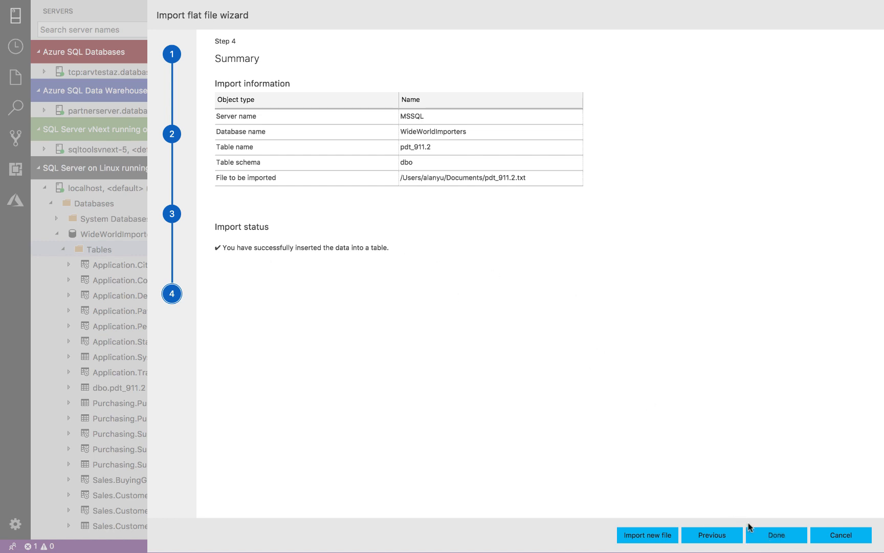
pyautogui.click(774, 534)
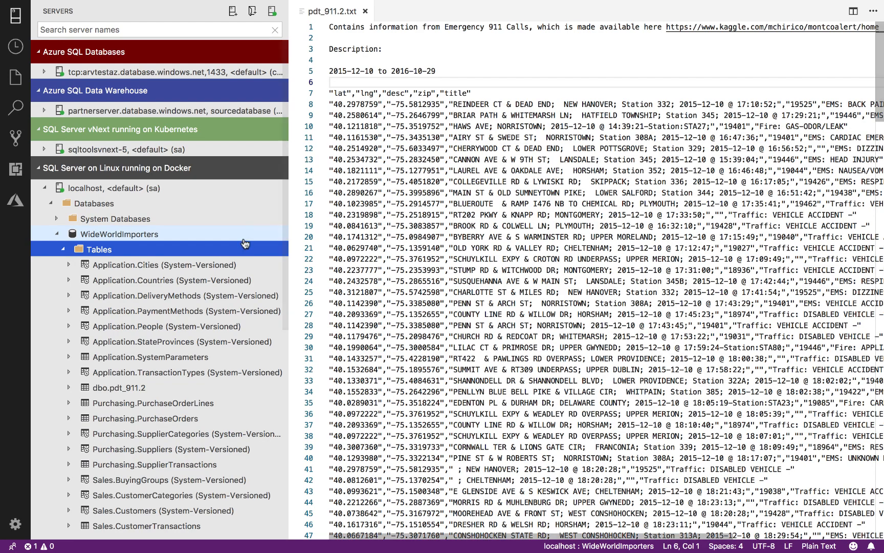
# Step: Refresh Tables, Select Top 1000 from dbo.pdt_911.2, then close the query unsaved
pyautogui.rightClick(99, 249)
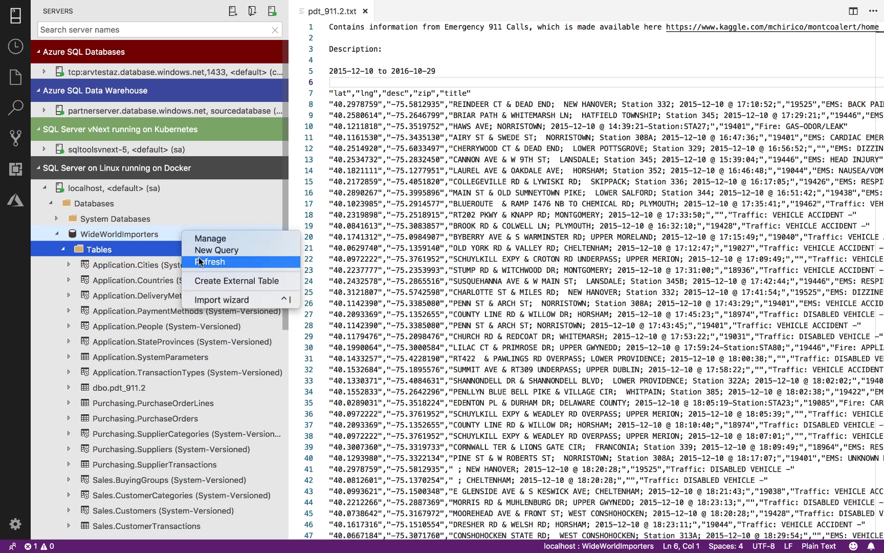
pyautogui.click(209, 262)
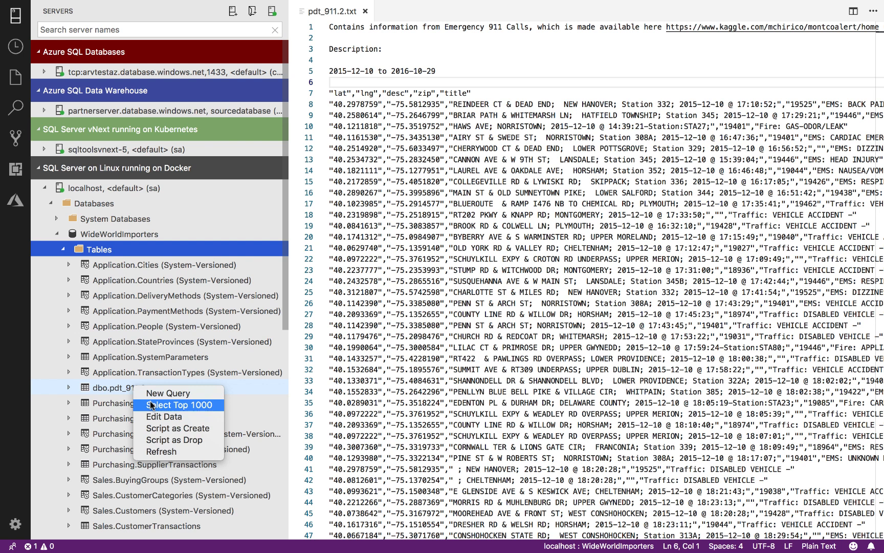
pyautogui.click(180, 405)
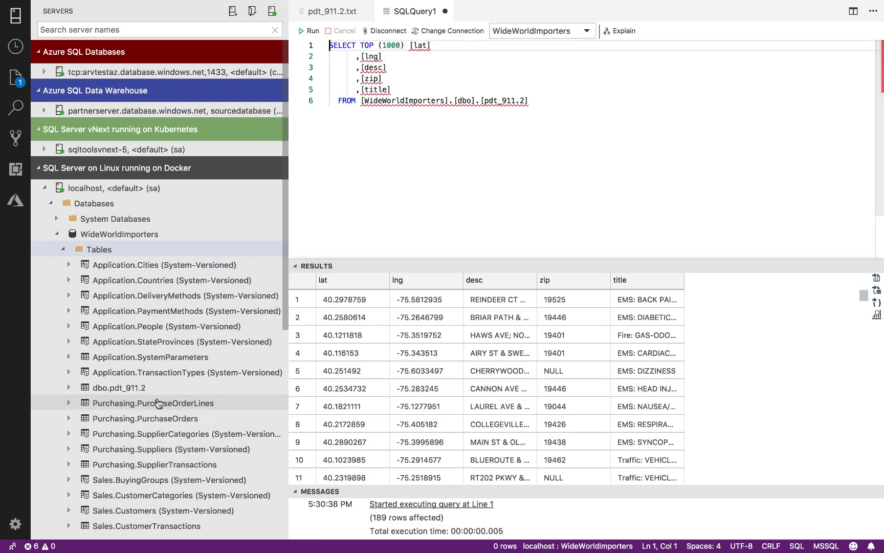
pyautogui.moveTo(739, 247)
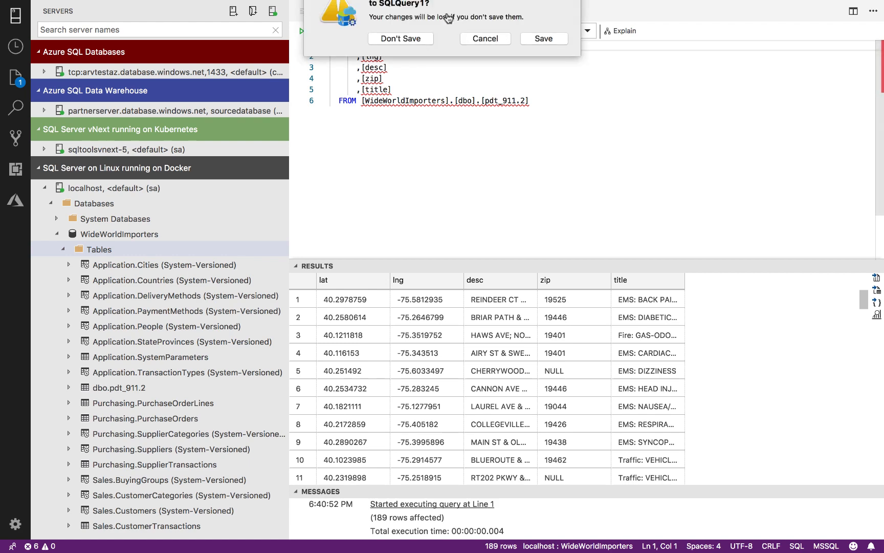
pyautogui.click(400, 38)
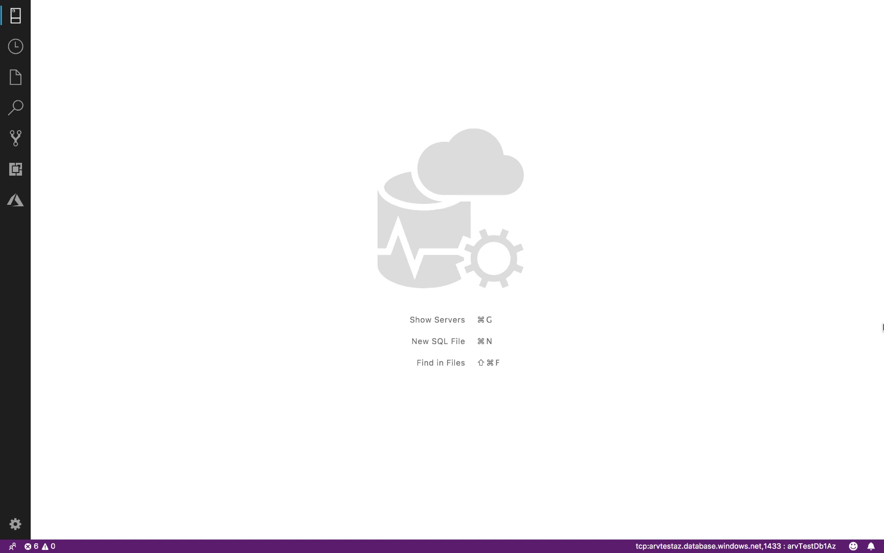
# Step: Expand the ClientToolsInfra_670062 subscription in Azure Resource Explorer and connect to arvtestaz
pyautogui.click(15, 200)
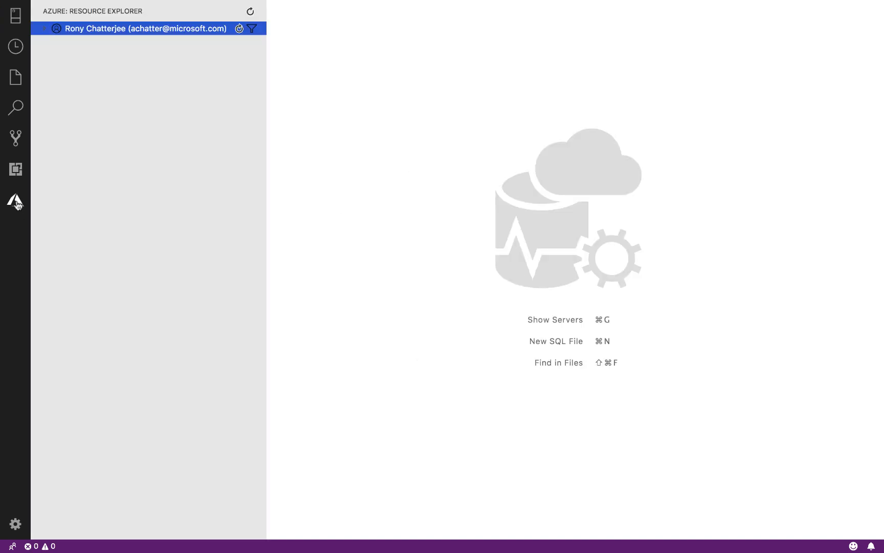
pyautogui.click(43, 29)
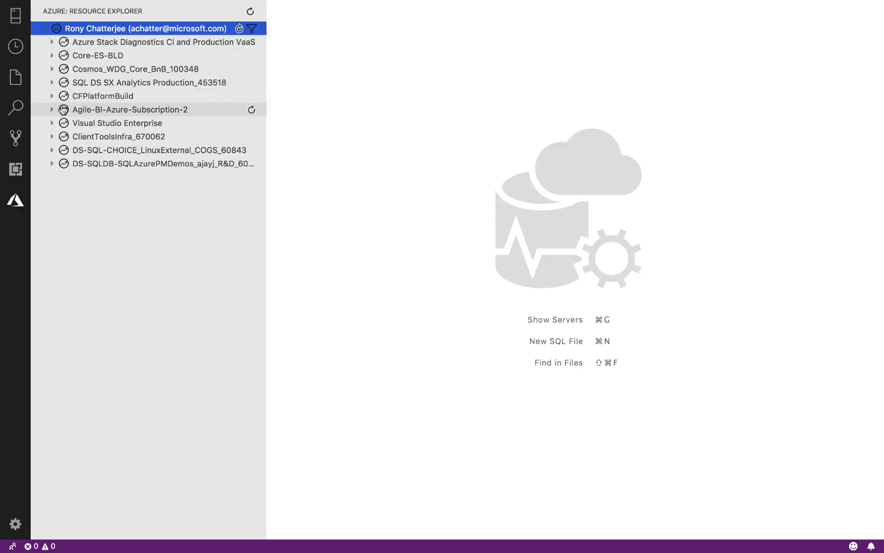
pyautogui.click(51, 136)
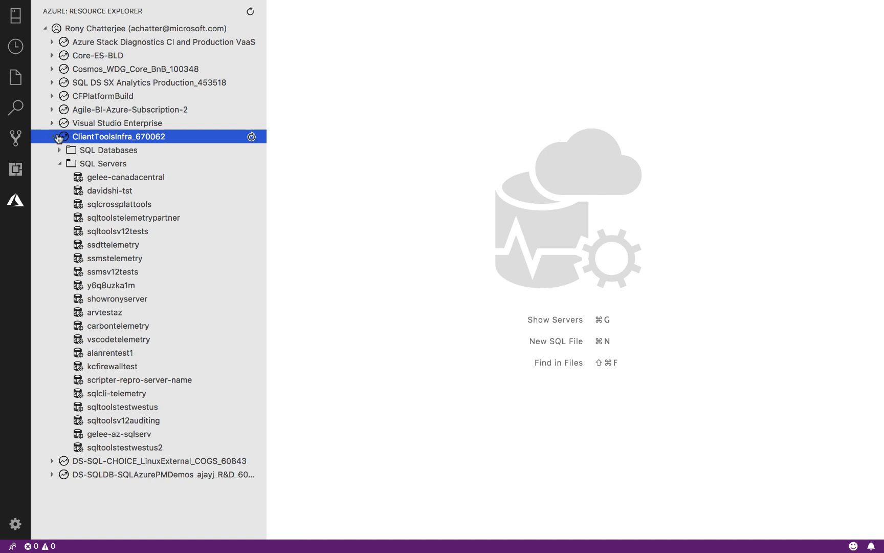
pyautogui.moveTo(253, 317)
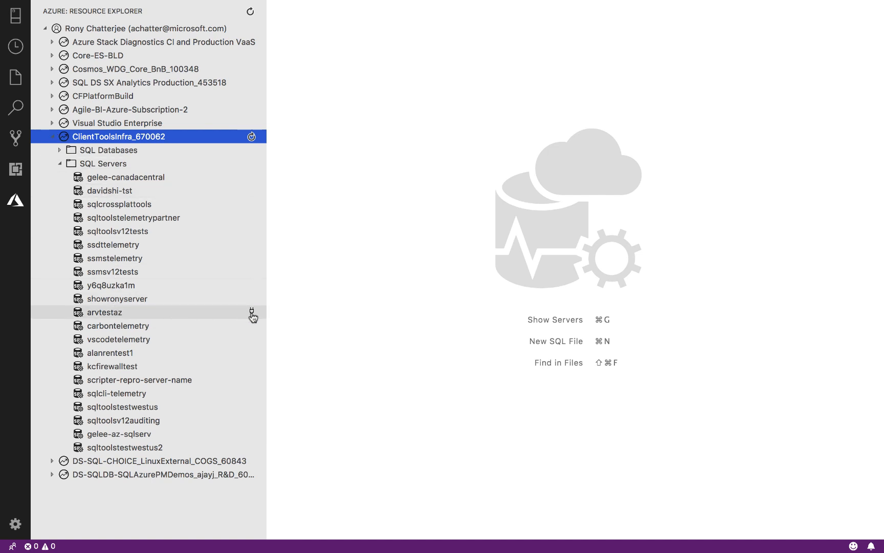
pyautogui.click(252, 312)
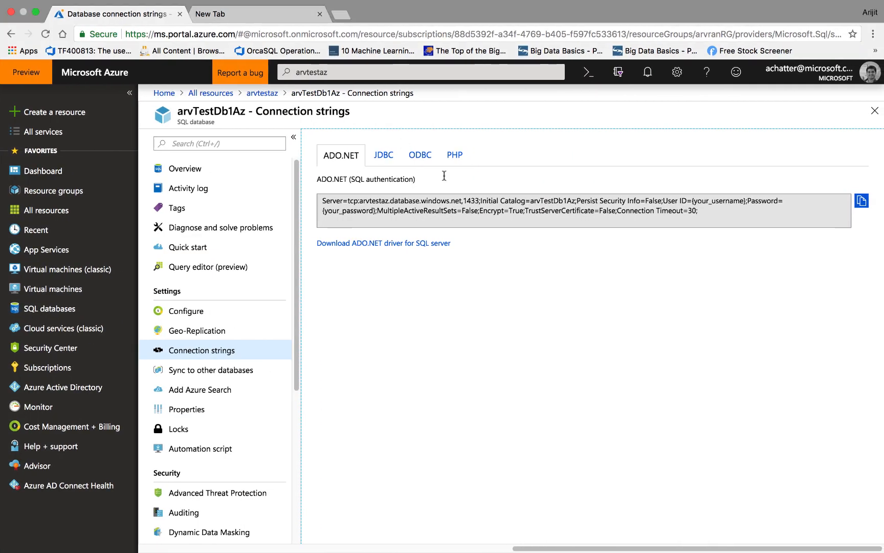
pyautogui.moveTo(448, 214)
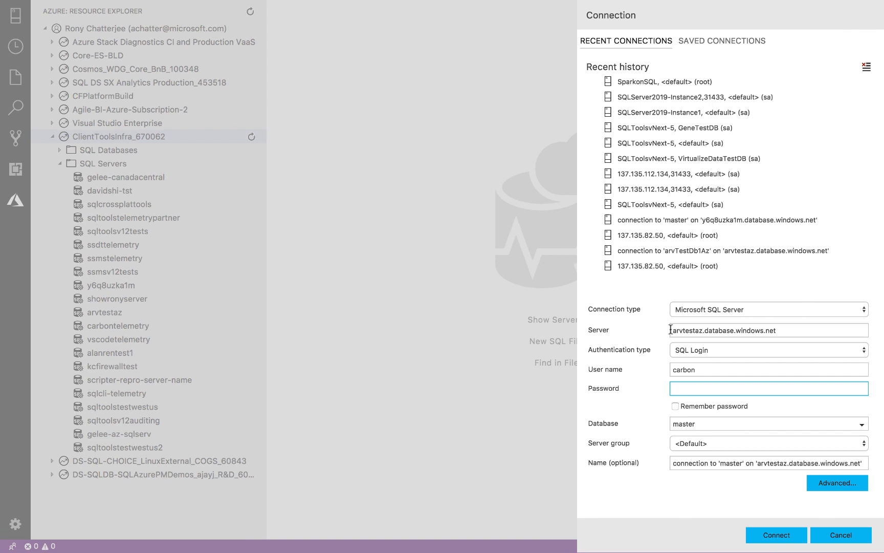
# Step: Connect to arvTestDb1Az on arvtestaz.database.windows.net and expand the new connection
pyautogui.click(724, 251)
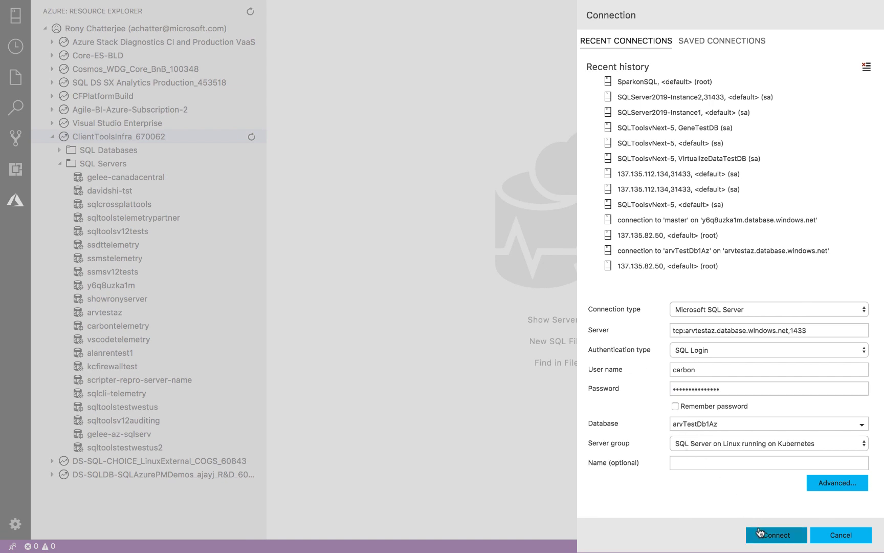
pyautogui.click(776, 534)
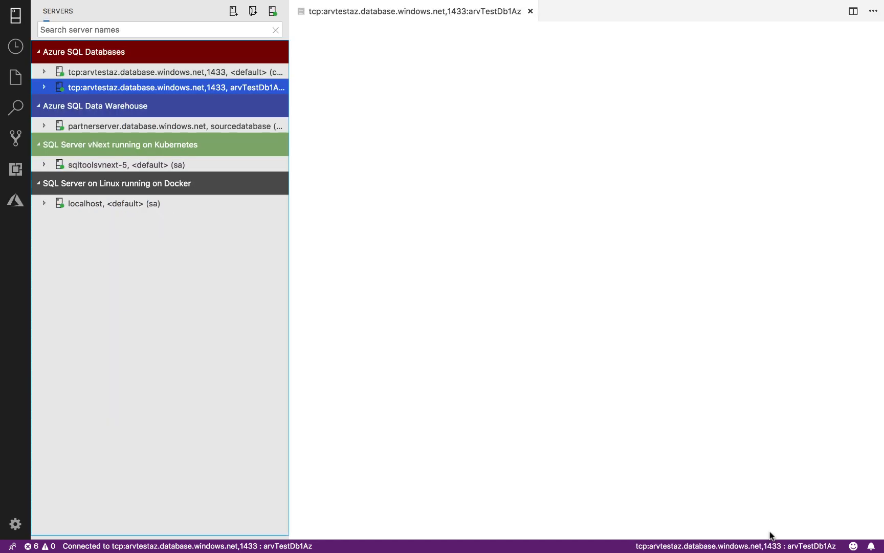
pyautogui.click(43, 87)
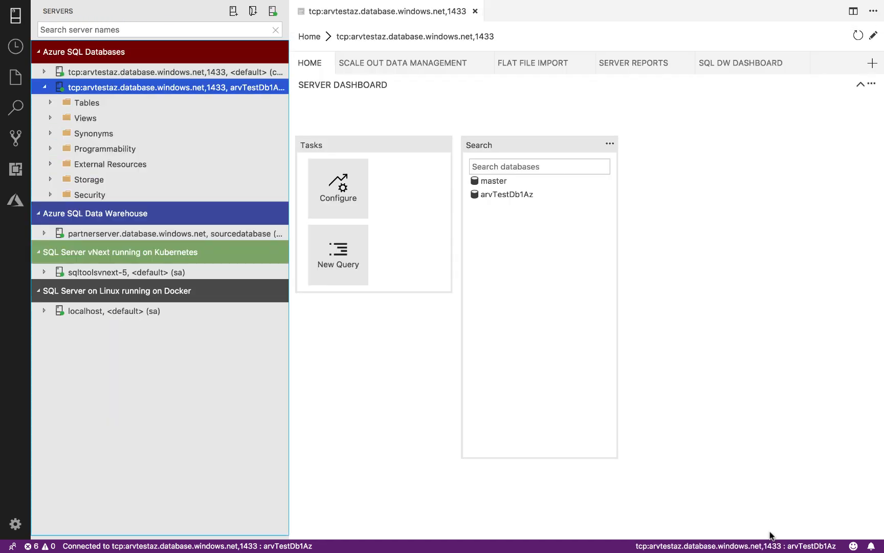